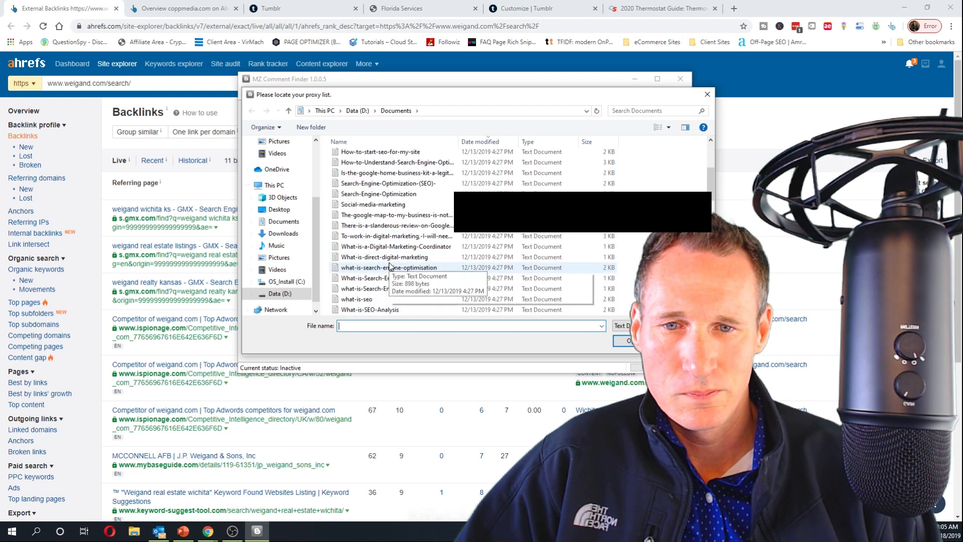
# Load scraper-proxies from Documents as the proxy list file.
pyautogui.scroll(-3)
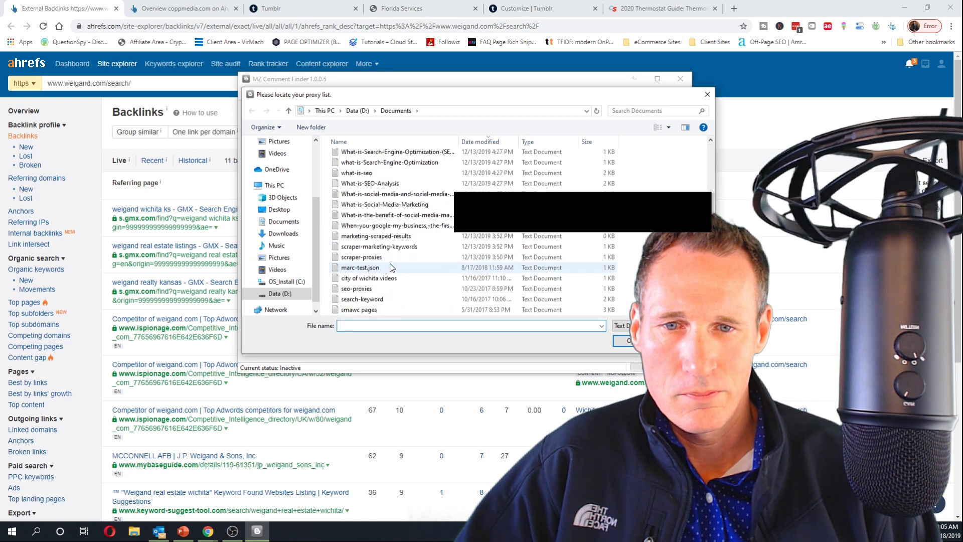
pyautogui.click(362, 257)
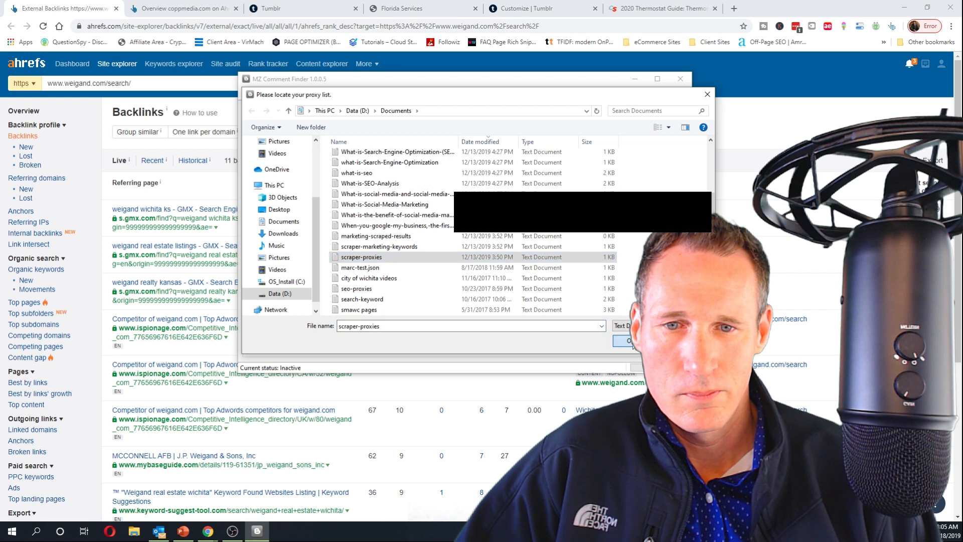
pyautogui.click(625, 340)
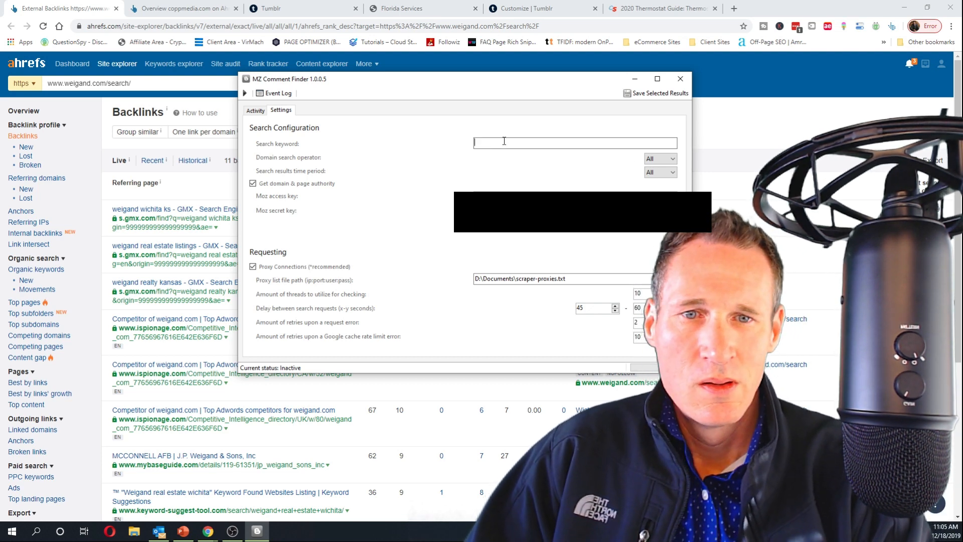
# Enter 'marketing' as the search keyword and view the empty Activity results.
pyautogui.write('marketing')
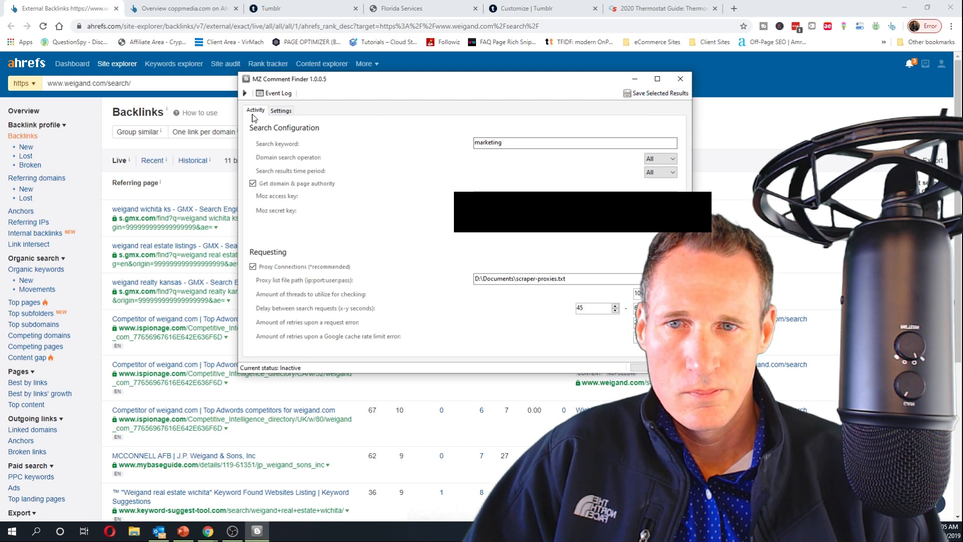
pyautogui.click(245, 93)
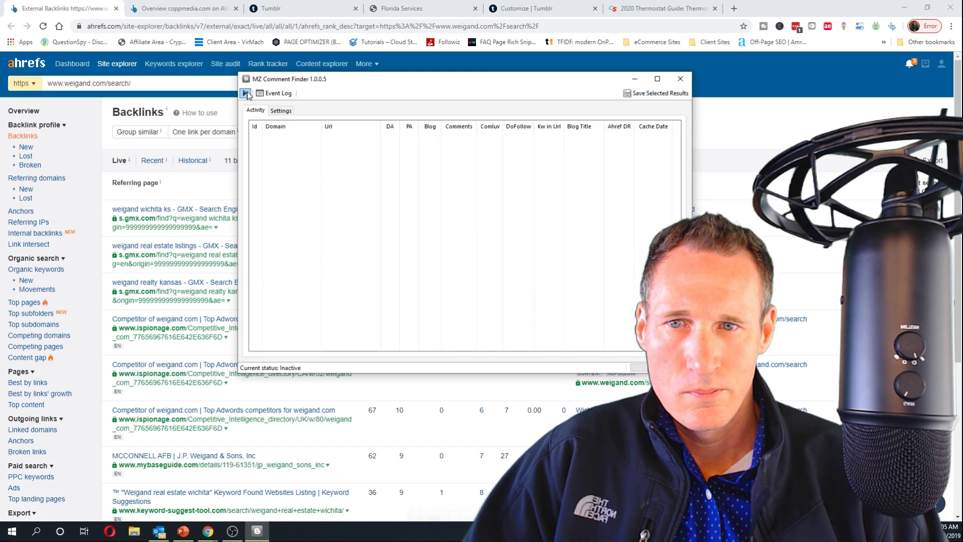
# Start the search so it begins scanning Google for marketing blogs.
pyautogui.click(245, 93)
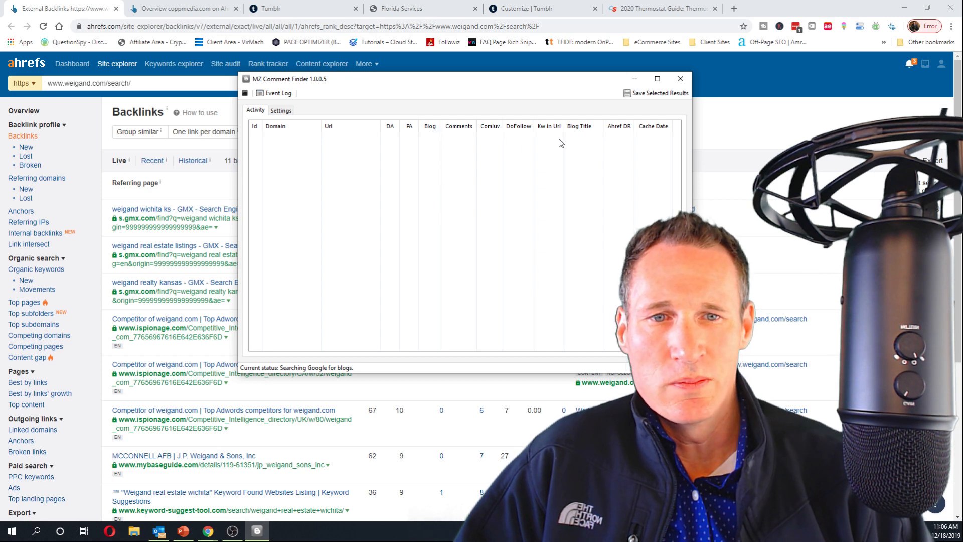
pyautogui.moveTo(575, 146)
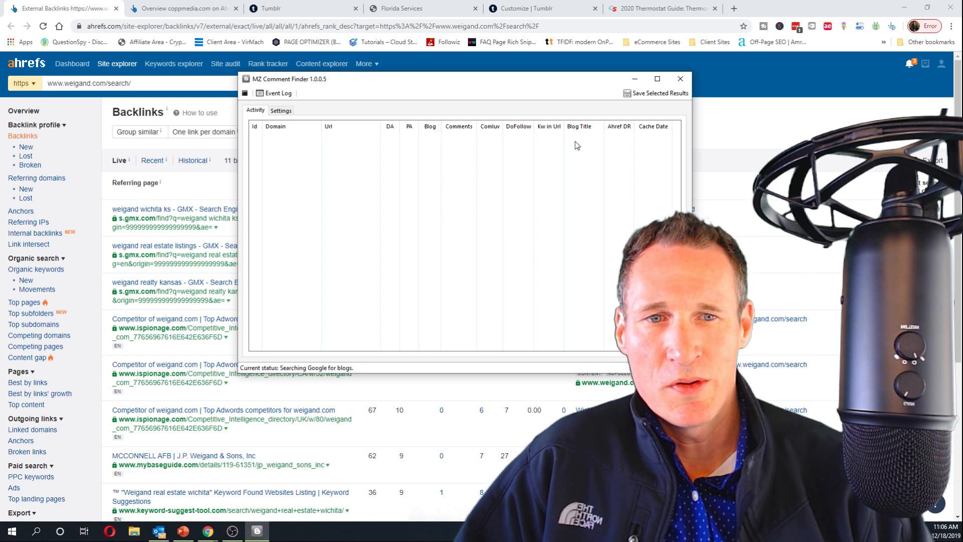
pyautogui.moveTo(577, 116)
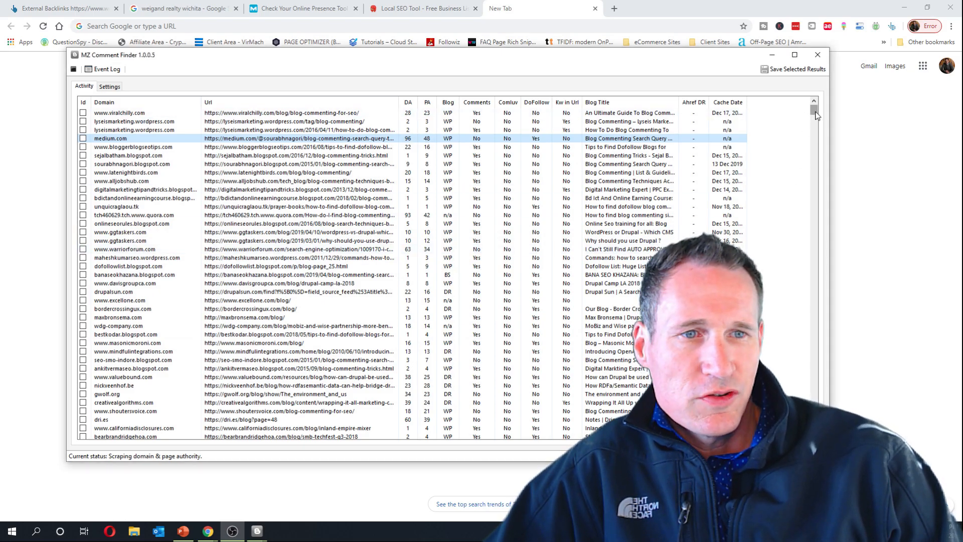
# Scroll the Activity results table of blog domains with DA/PA and dofollow status.
pyautogui.scroll(-3)
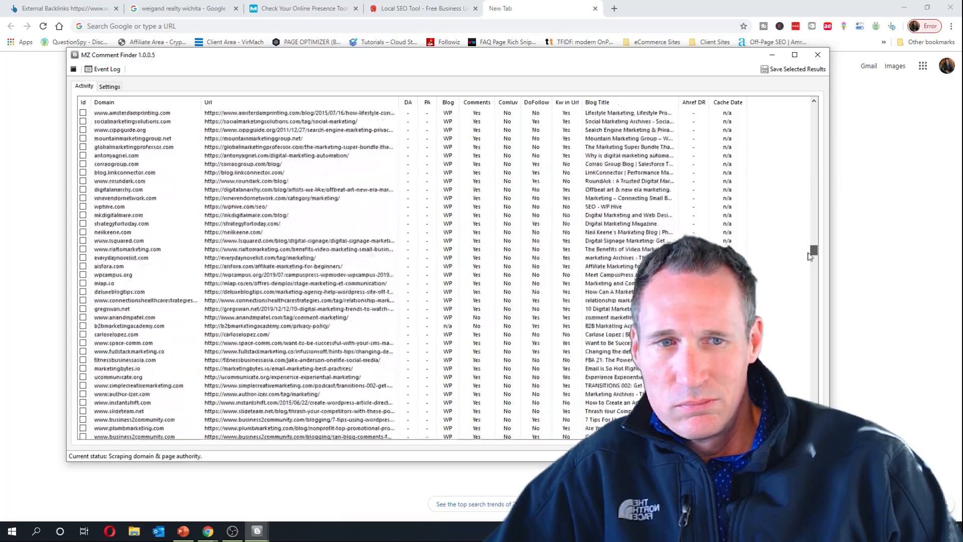